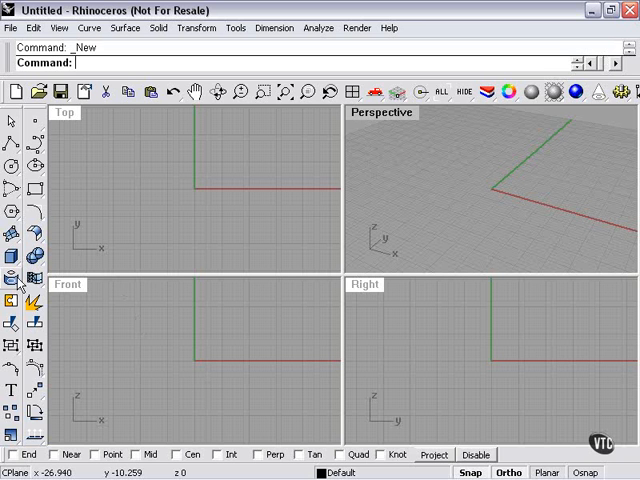
Draw a sphere at the origin, extract its silhouette curve and drag the outline off the sphere.
click(12, 278)
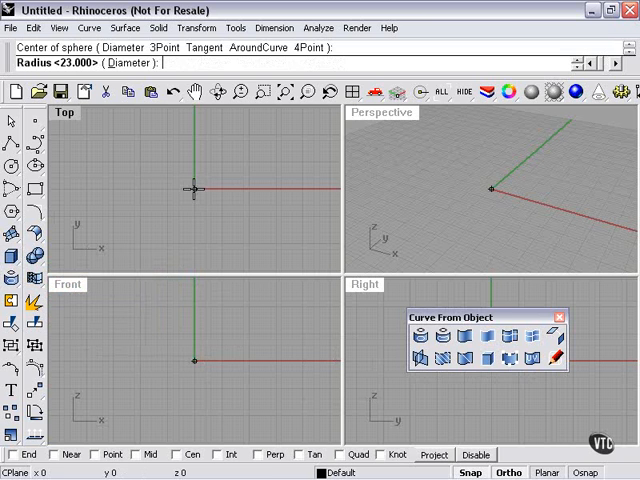
click(256, 224)
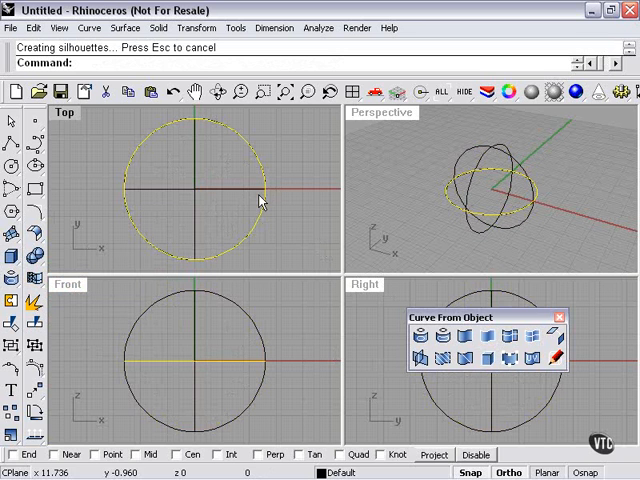
mouse_move(268, 232)
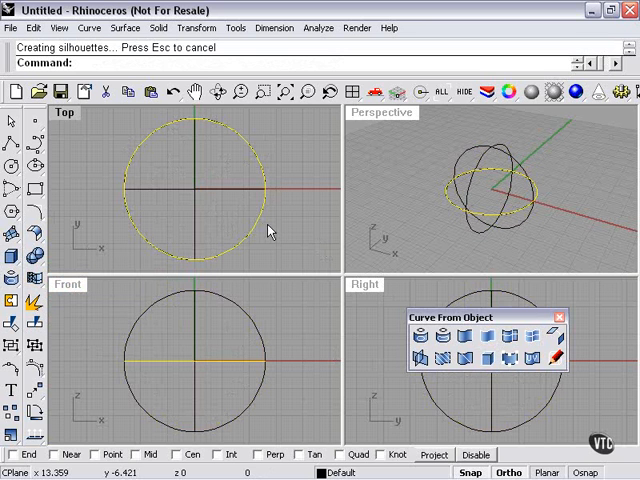
mouse_move(276, 164)
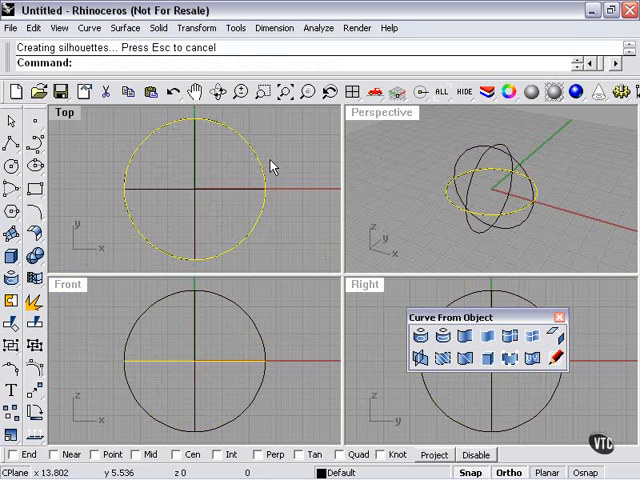
mouse_move(130, 216)
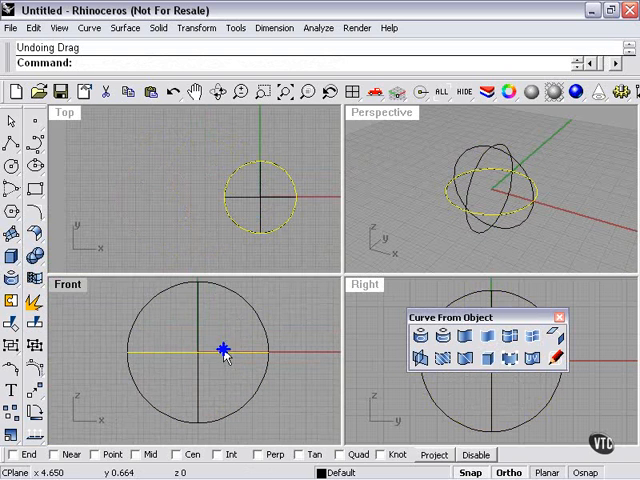
drag(224, 350, 148, 216)
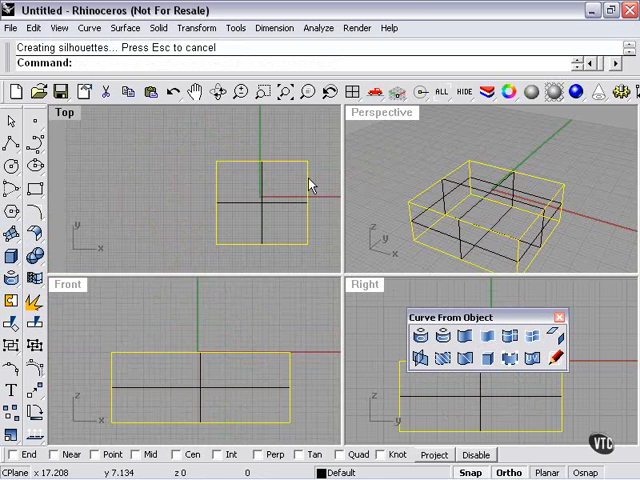
mouse_move(304, 228)
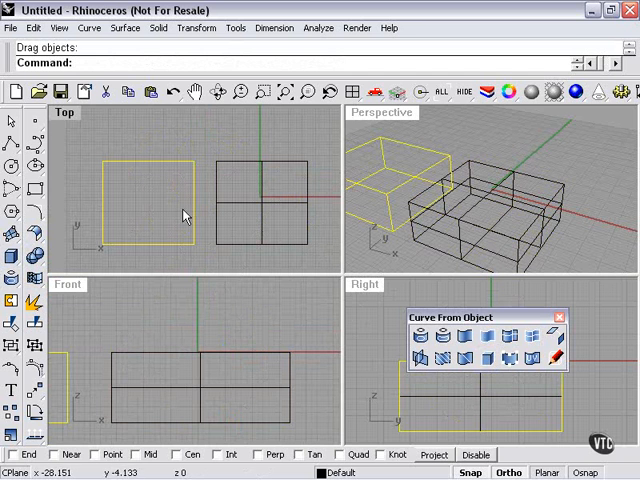
mouse_move(196, 244)
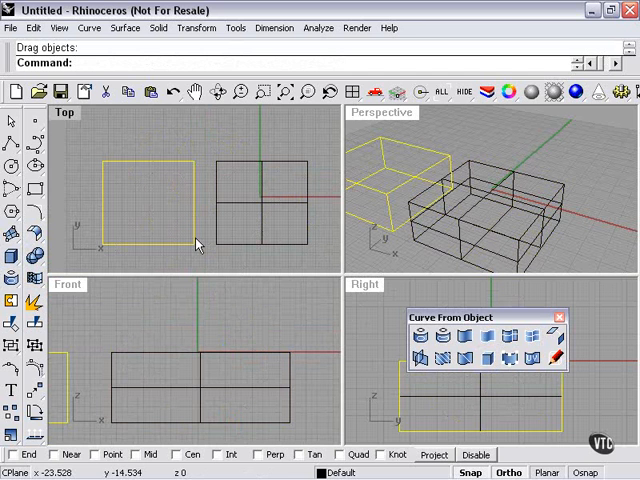
mouse_move(308, 190)
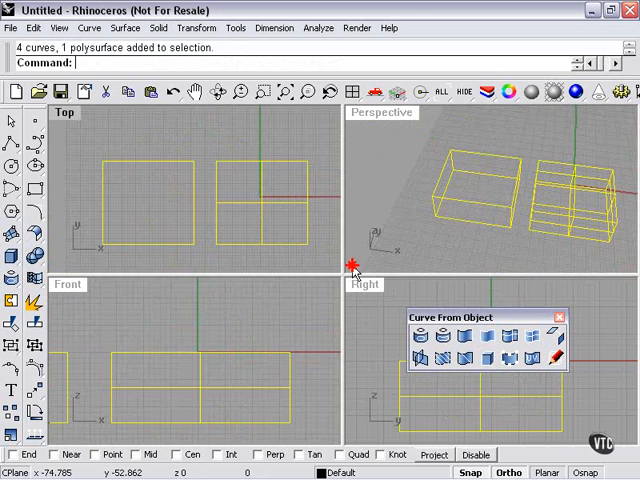
Delete the box together with its extracted outline curves.
key(Delete)
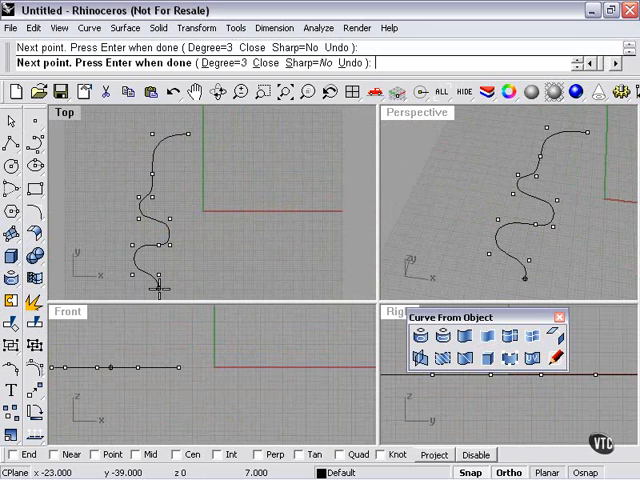
Revolve the wavy profile curve 0–360 degrees into a lamp-post surface and orbit to view it shaded.
click(156, 276)
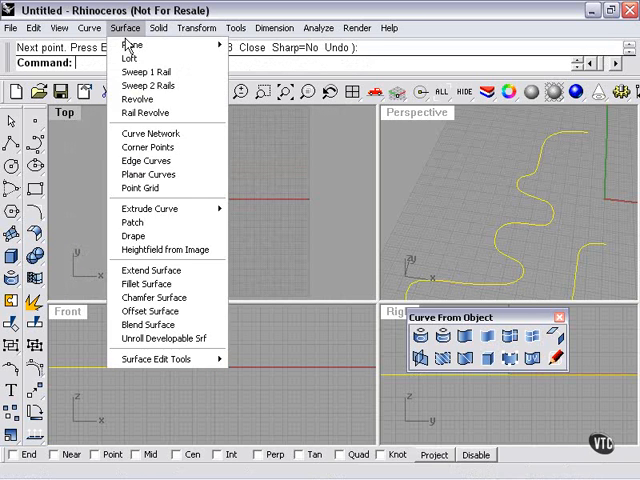
click(136, 84)
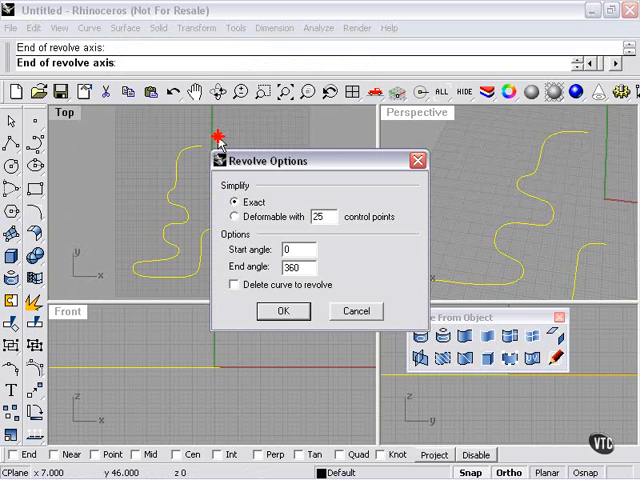
click(284, 312)
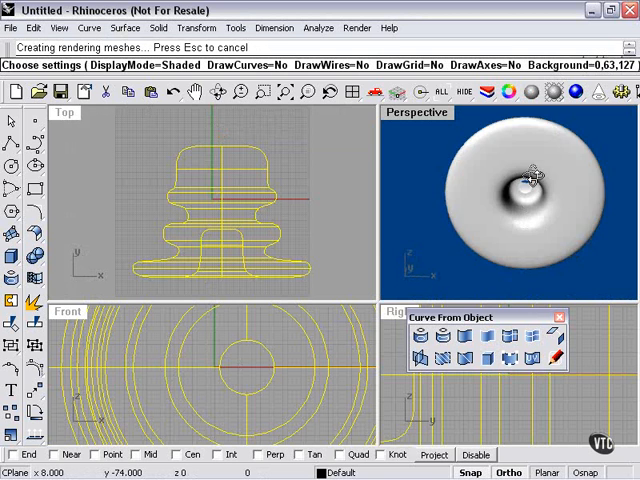
drag(530, 176, 536, 220)
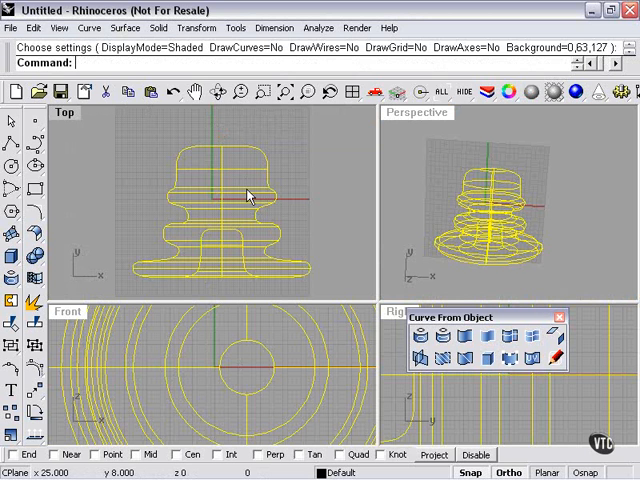
mouse_move(492, 360)
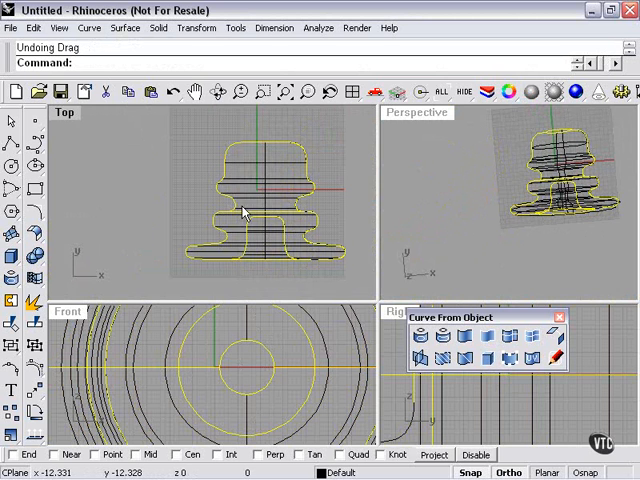
click(264, 178)
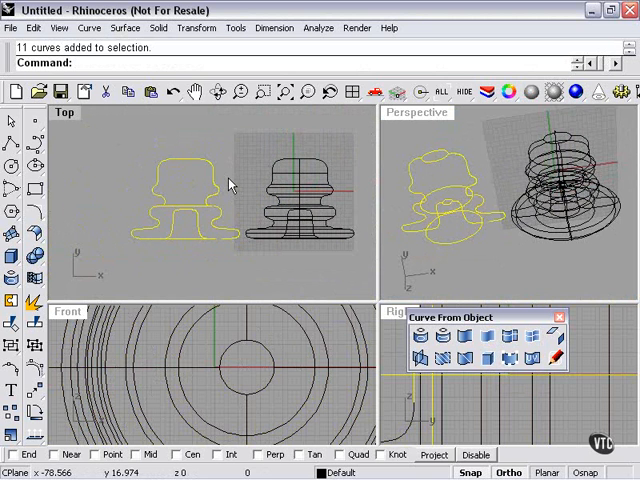
key(ctrl+z)
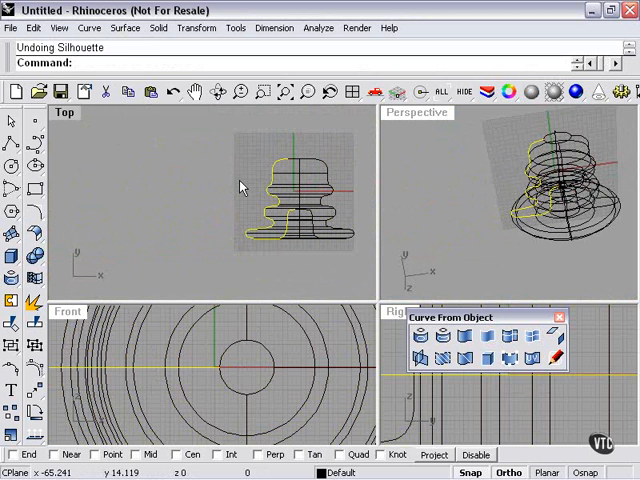
In the maximized Front view, extract the lamp post's silhouette rings and delete the revolved surface.
key(ctrl+z)
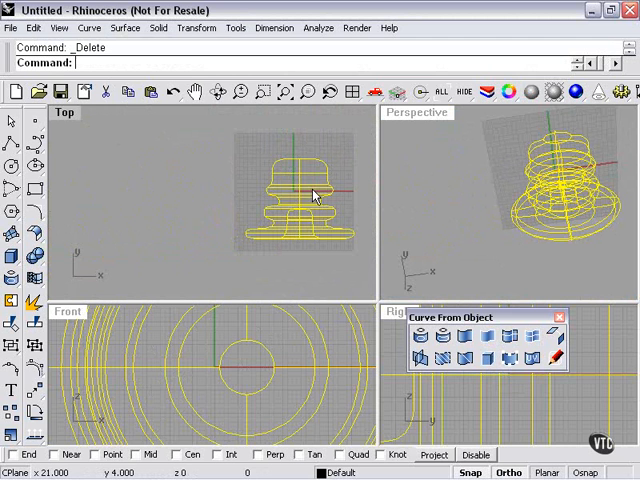
double_click(68, 312)
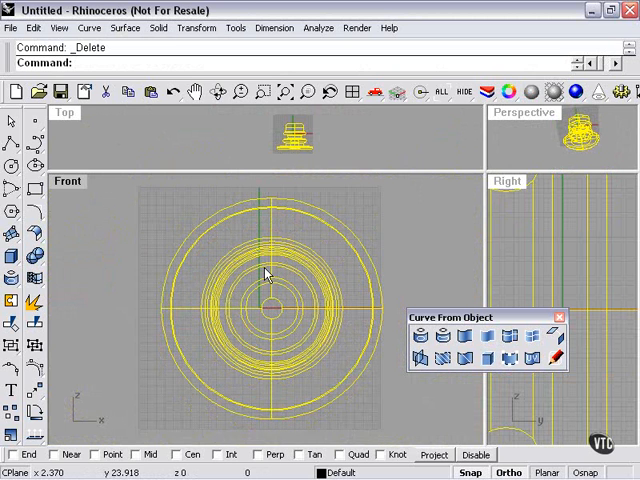
click(490, 360)
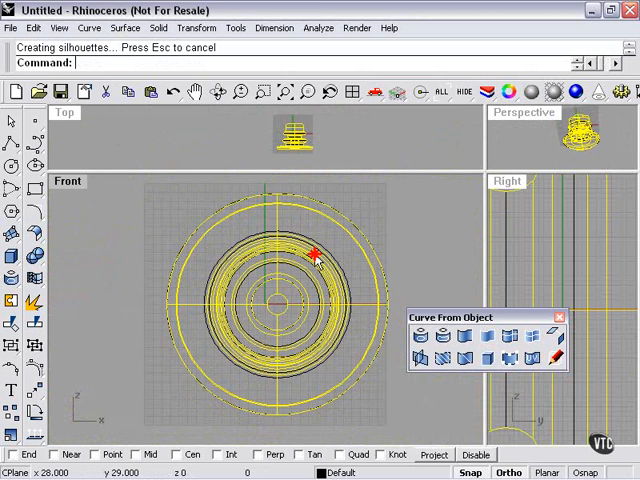
key(Delete)
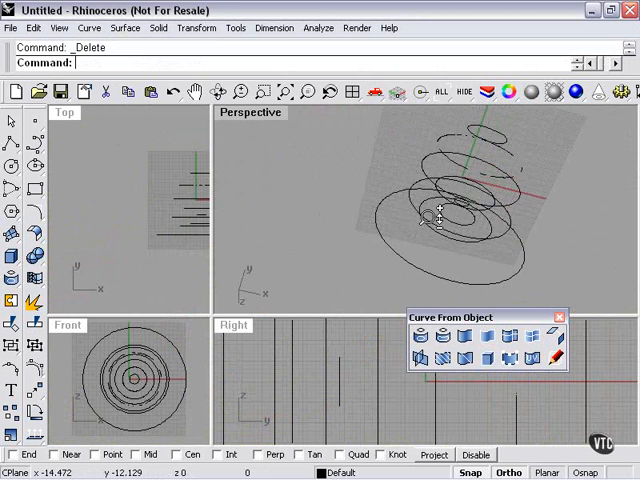
Loft all the silhouette rings with Normal style into a new surface and orbit the shaded result.
drag(450, 210, 464, 236)
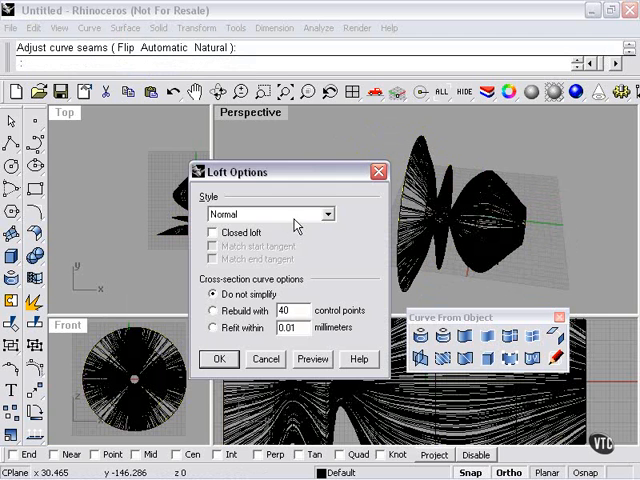
click(216, 310)
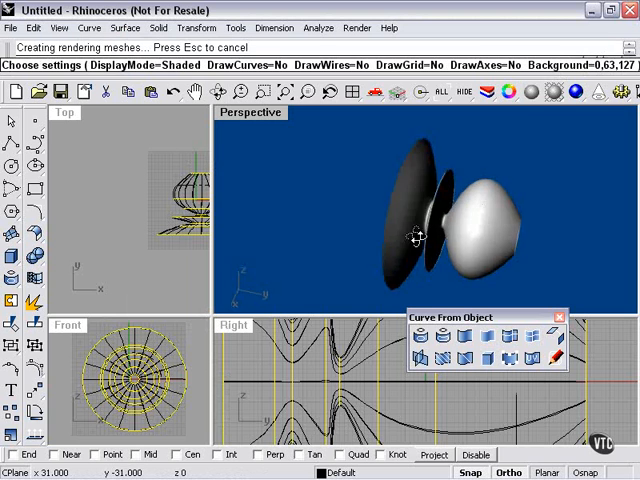
drag(410, 236, 390, 160)
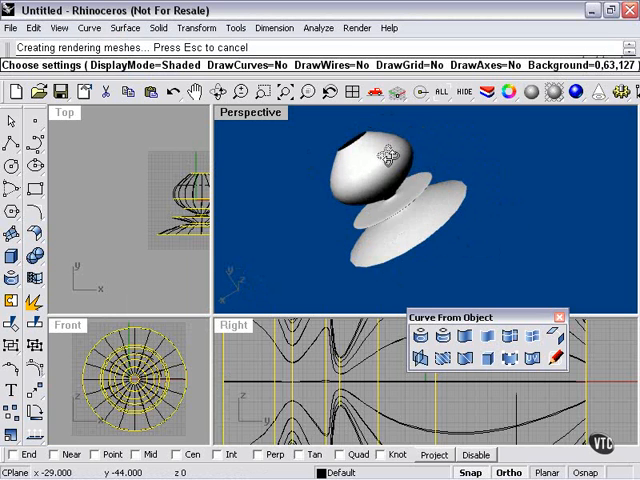